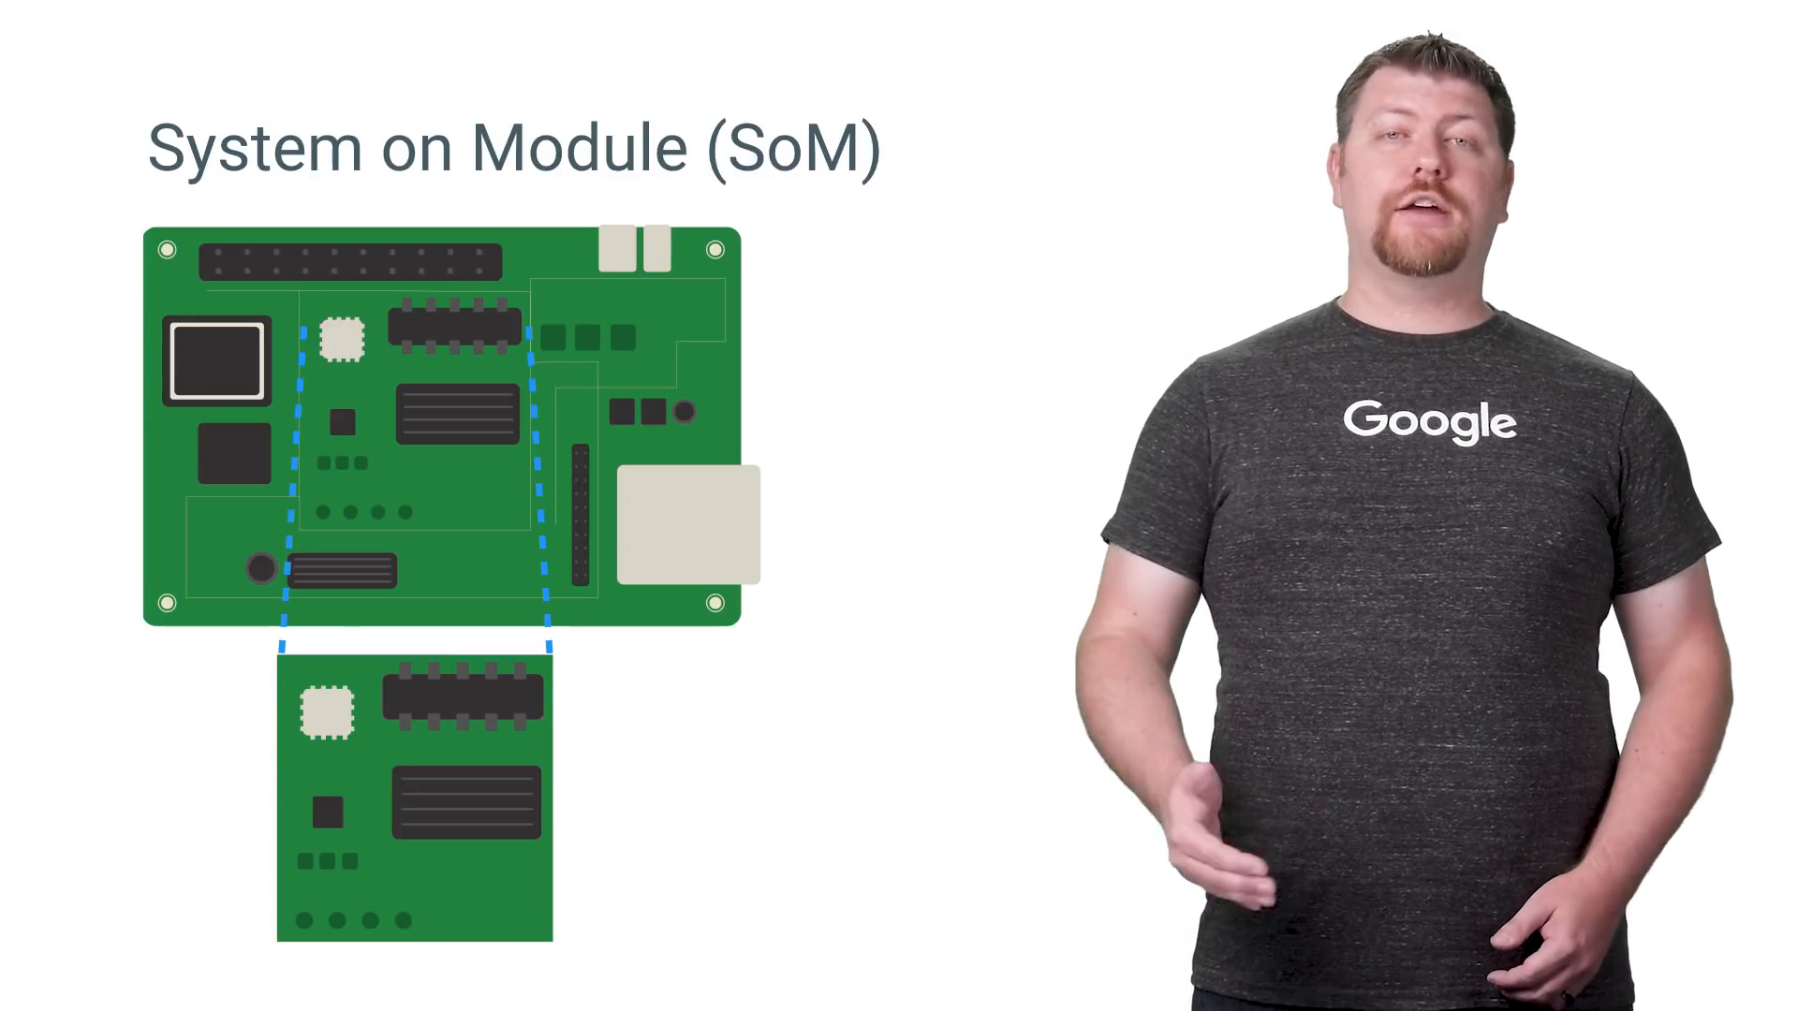
{"action": "key", "text": "Right"}
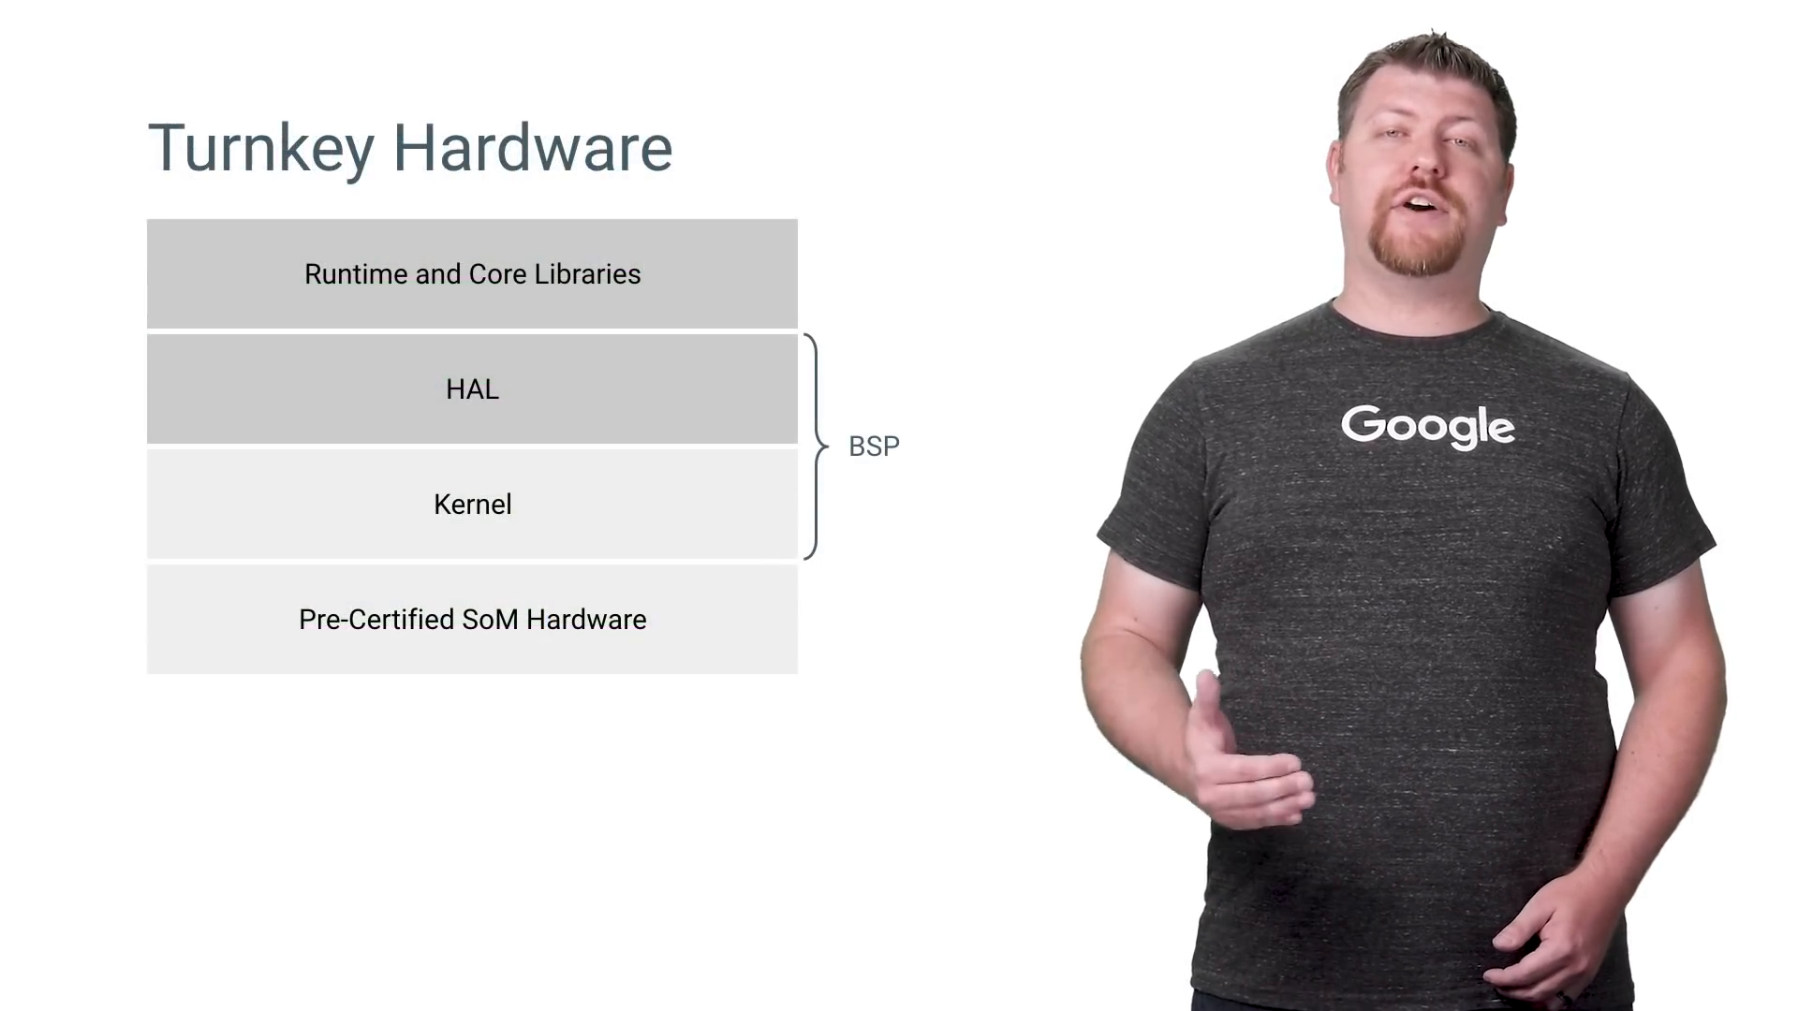